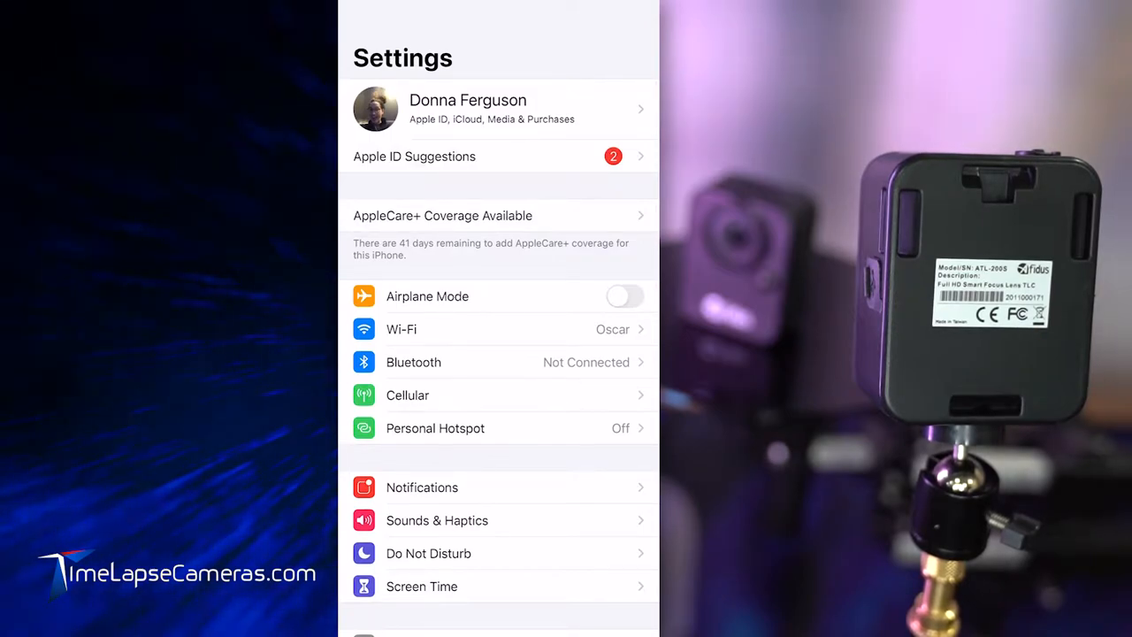
Step: Switch Wi-Fi off in iOS Settings to reset the camera connection
{"action": "left_click", "coordinate": [400, 327]}
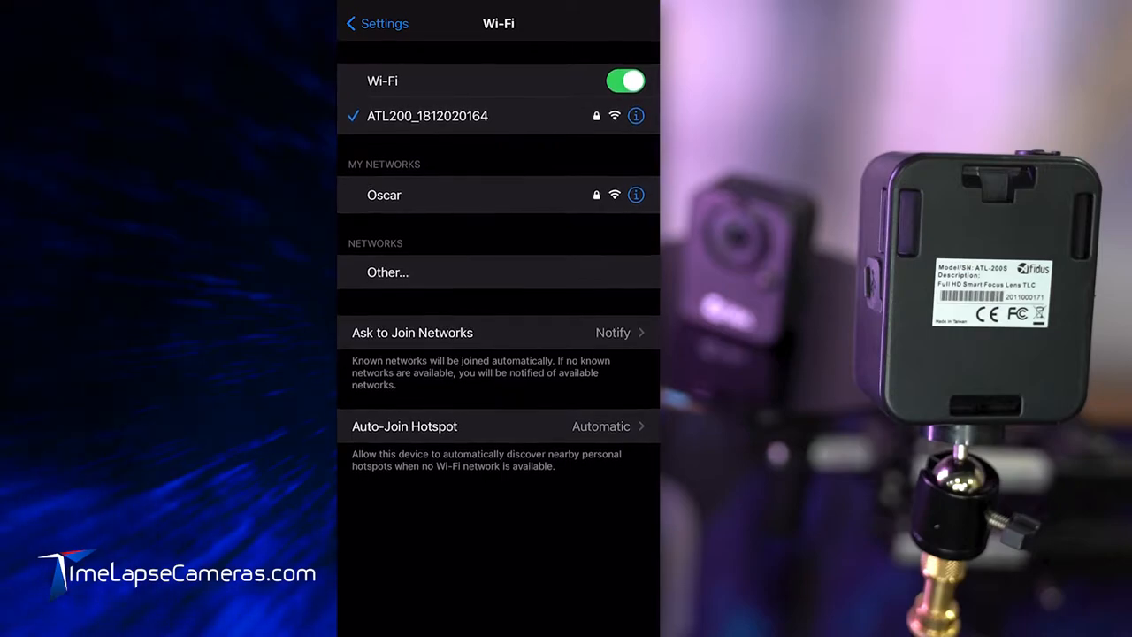
{"action": "left_click", "coordinate": [626, 81]}
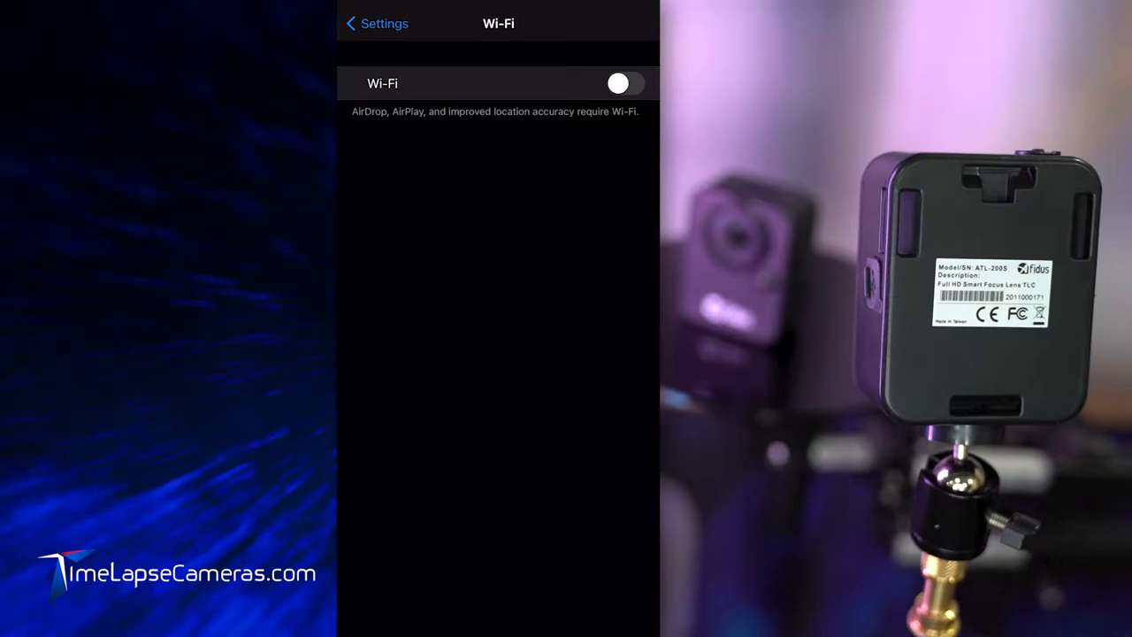
{"action": "left_click", "coordinate": [626, 83]}
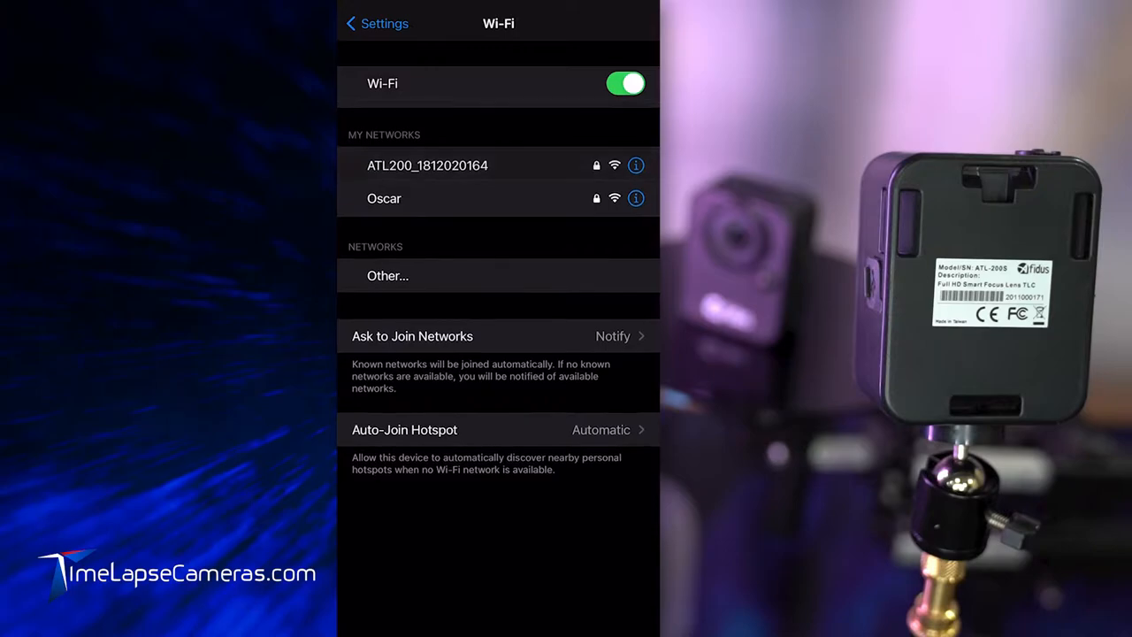
{"action": "left_click", "coordinate": [428, 166]}
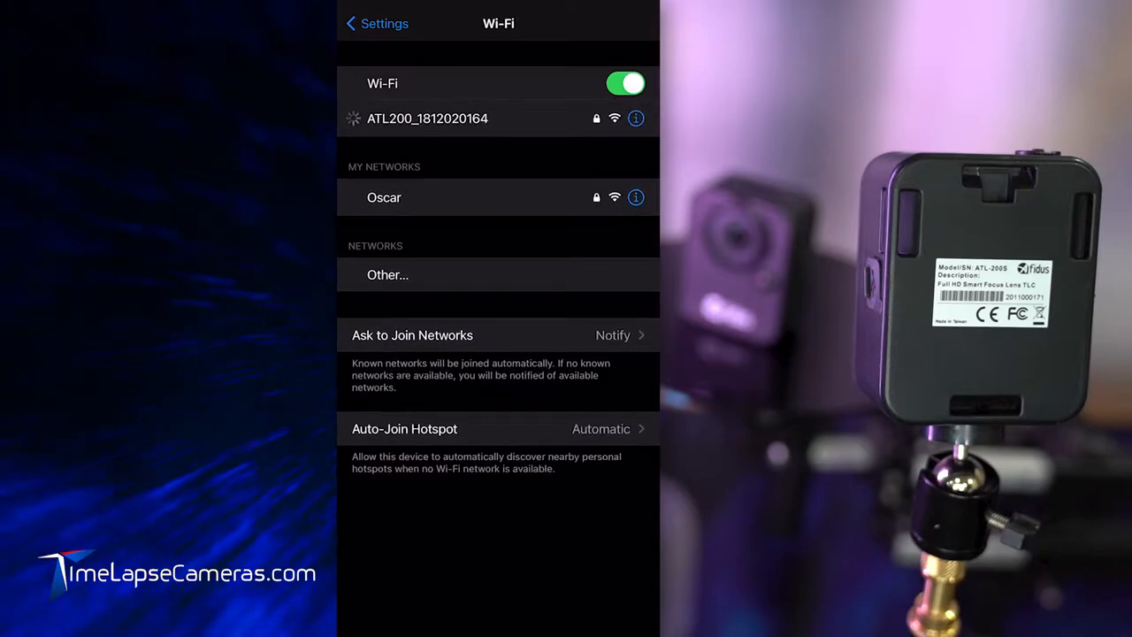
{"action": "left_click", "coordinate": [428, 117]}
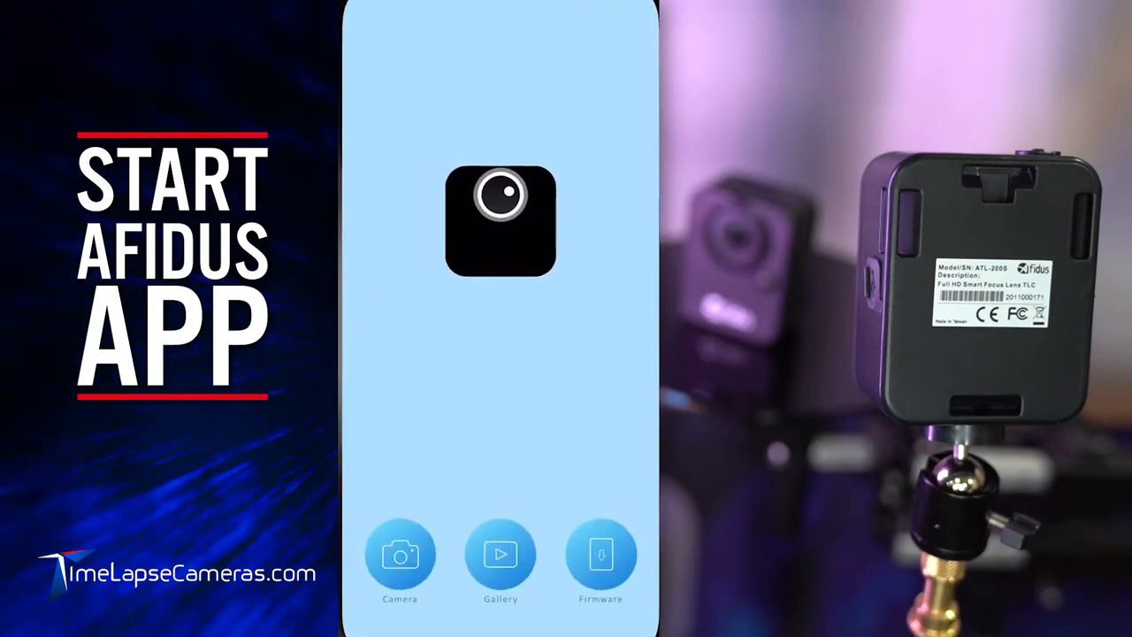
Step: Connect to the camera for its live preview and go to its settings
{"action": "left_click", "coordinate": [399, 551]}
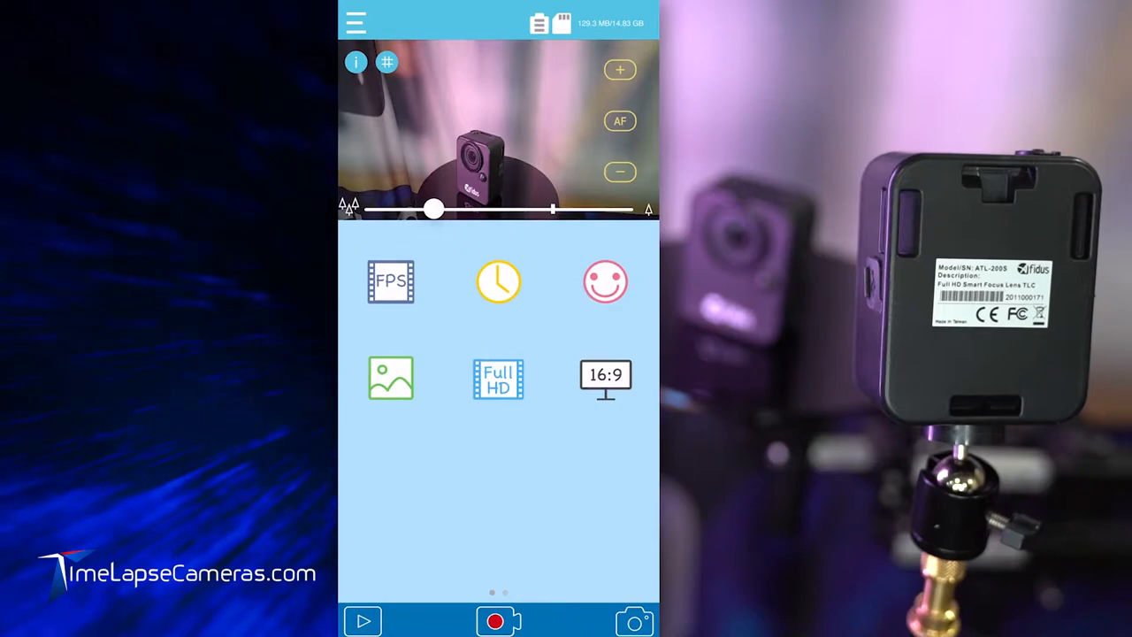
{"action": "left_click", "coordinate": [499, 281]}
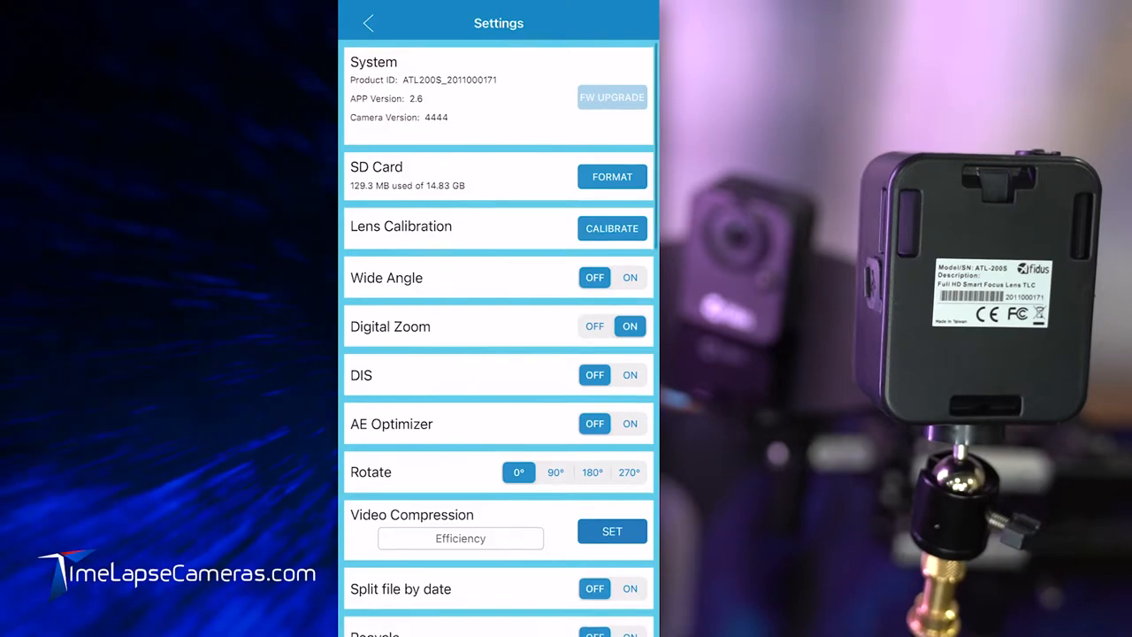
Step: Scroll the settings down to the Recording Schedule section (00:00–24:00, 30 fps)
{"action": "scroll", "scroll_direction": "down", "scroll_amount": 3}
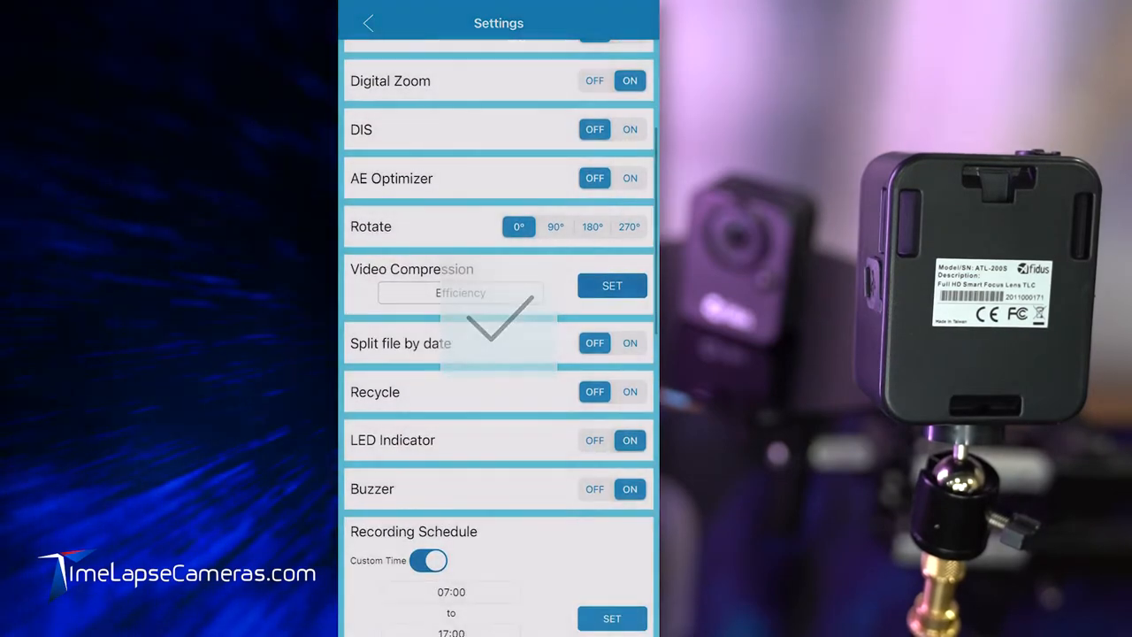
{"action": "scroll", "scroll_direction": "down", "scroll_amount": 3}
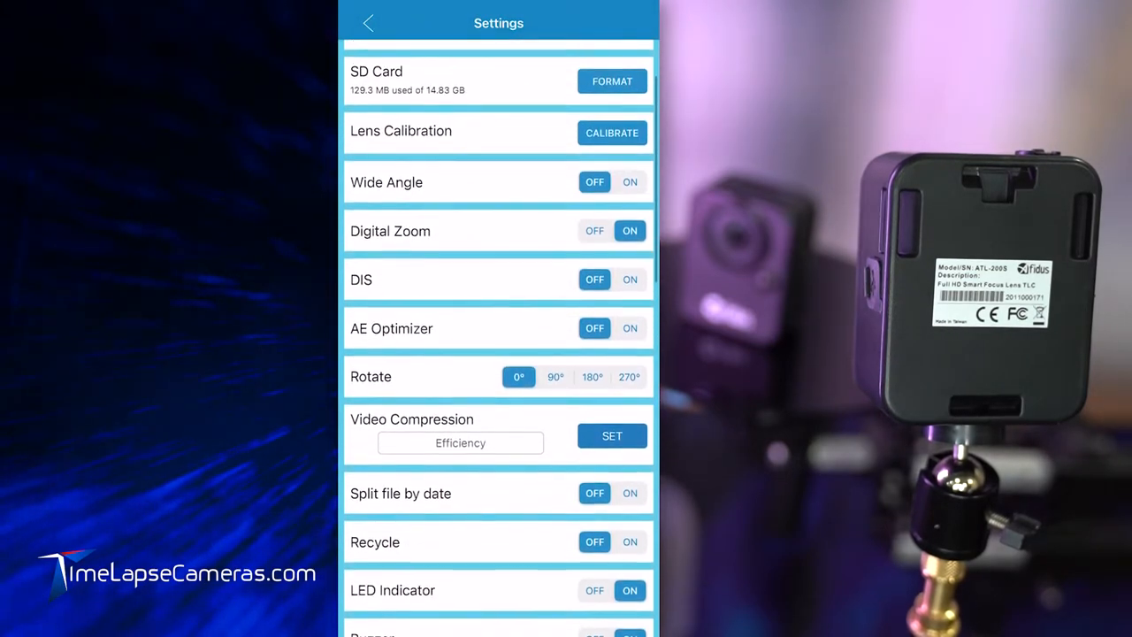
{"action": "scroll", "scroll_direction": "down", "scroll_amount": 3}
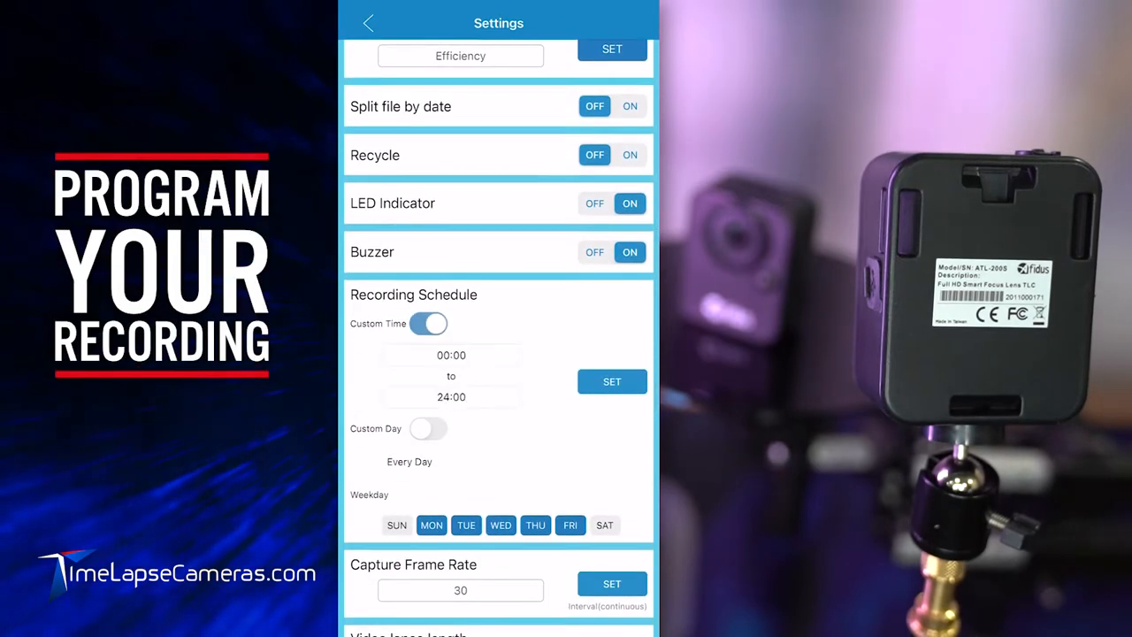
Step: Set the recording schedule to 07:00–17:00 and drop Sunday from the recording days
{"action": "left_click", "coordinate": [451, 354]}
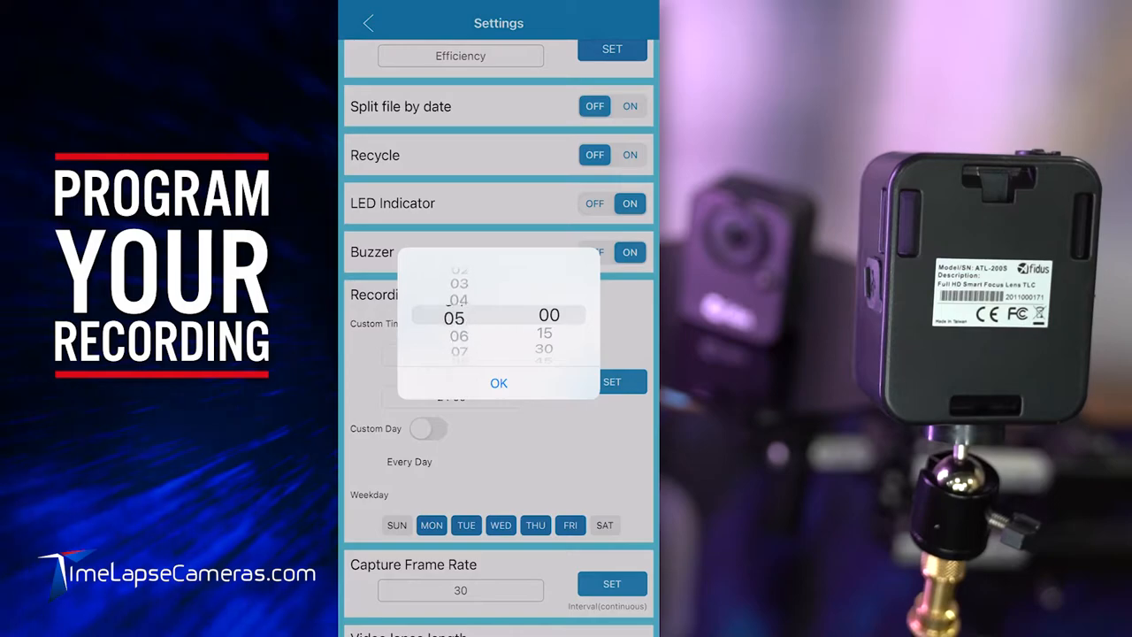
{"action": "left_click", "coordinate": [499, 382]}
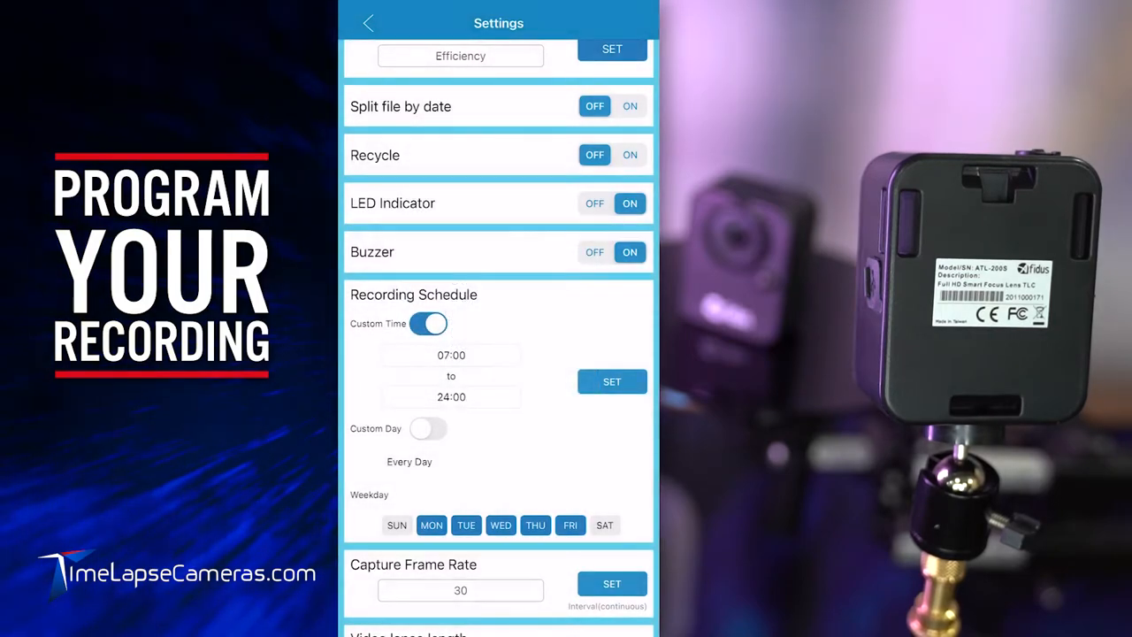
{"action": "left_click", "coordinate": [451, 353]}
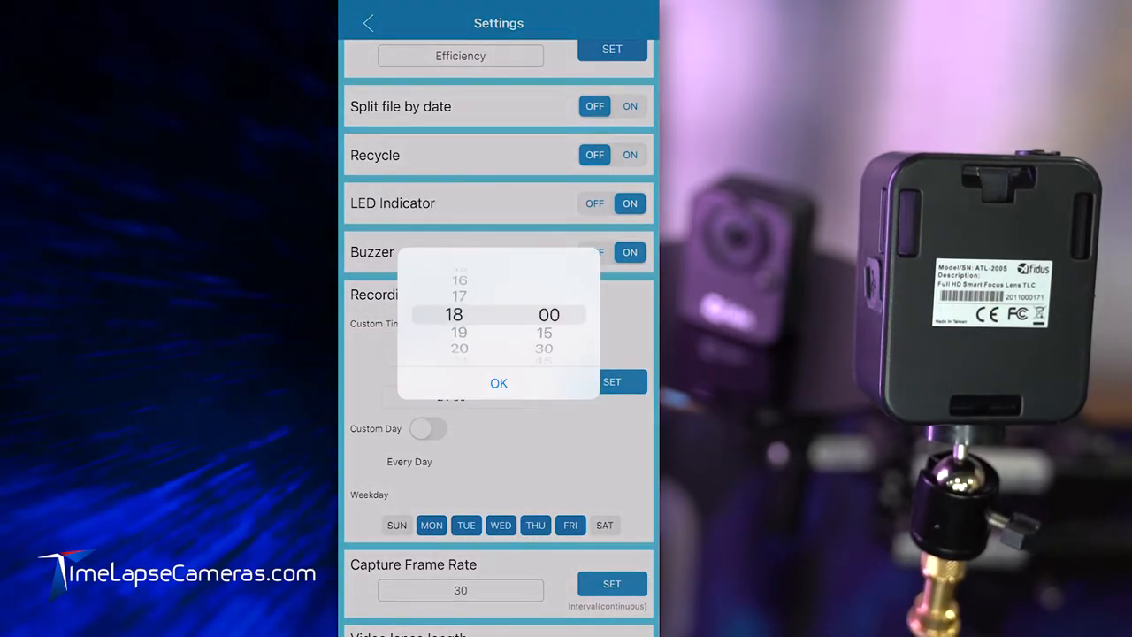
{"action": "left_click", "coordinate": [498, 382]}
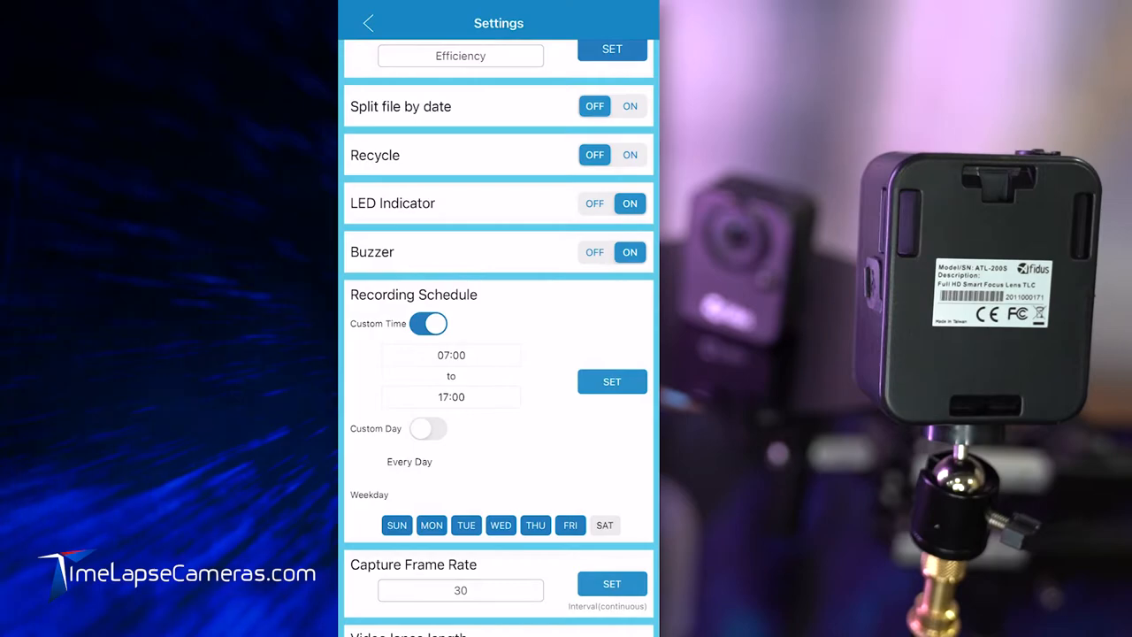
{"action": "left_click", "coordinate": [396, 523]}
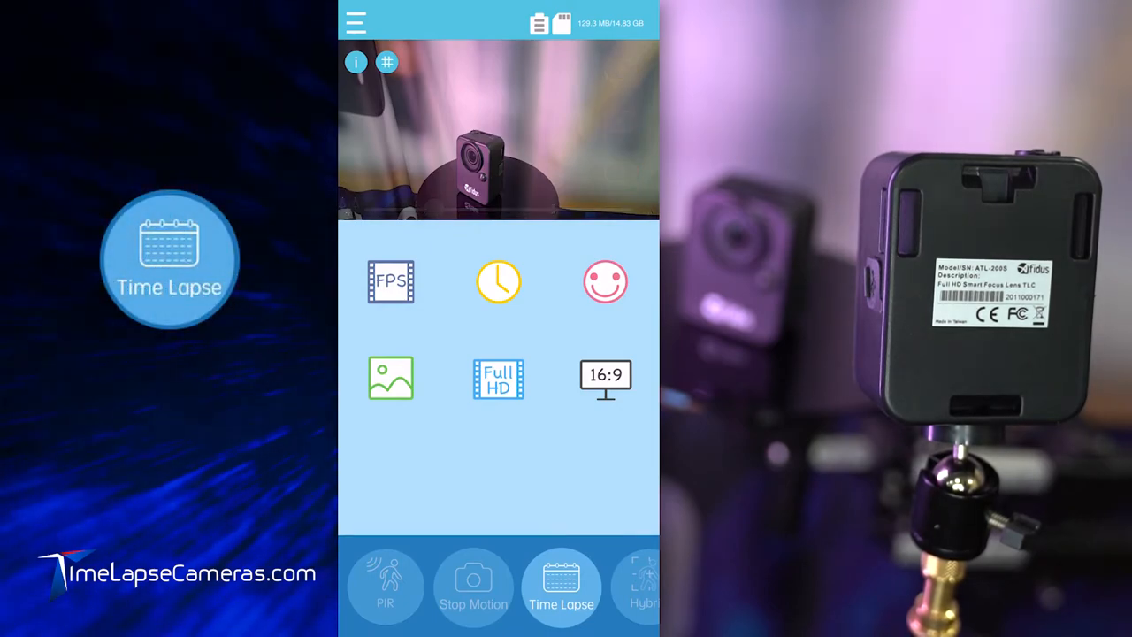
Step: Start time-lapse recording and acknowledge the Beep~Beep~ started notice
{"action": "left_click", "coordinate": [560, 586]}
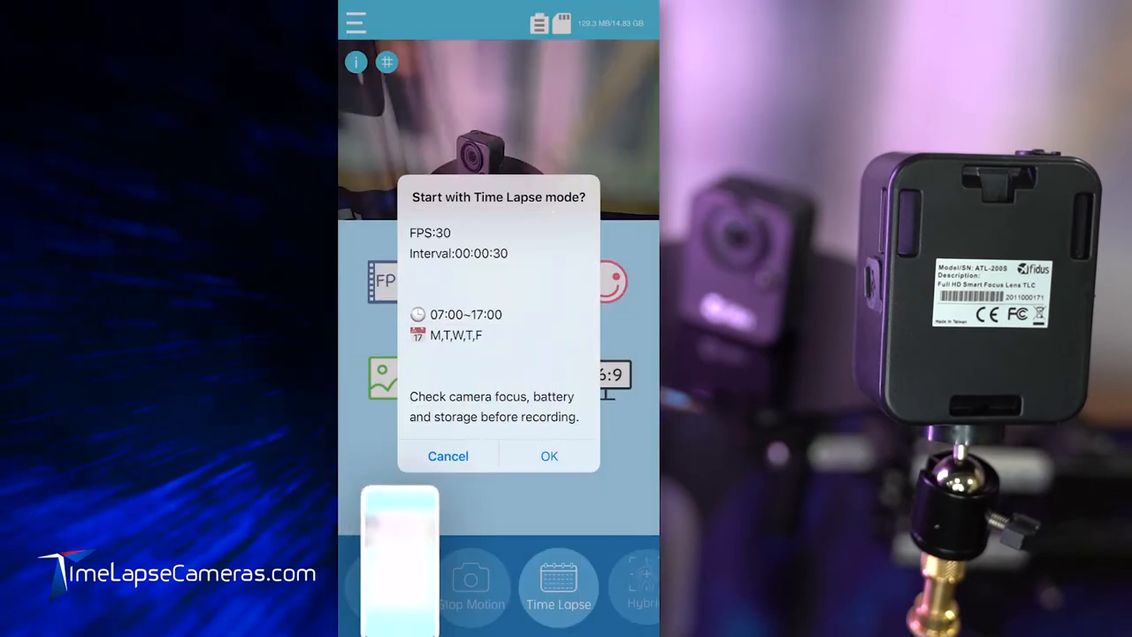
{"action": "left_click", "coordinate": [548, 456]}
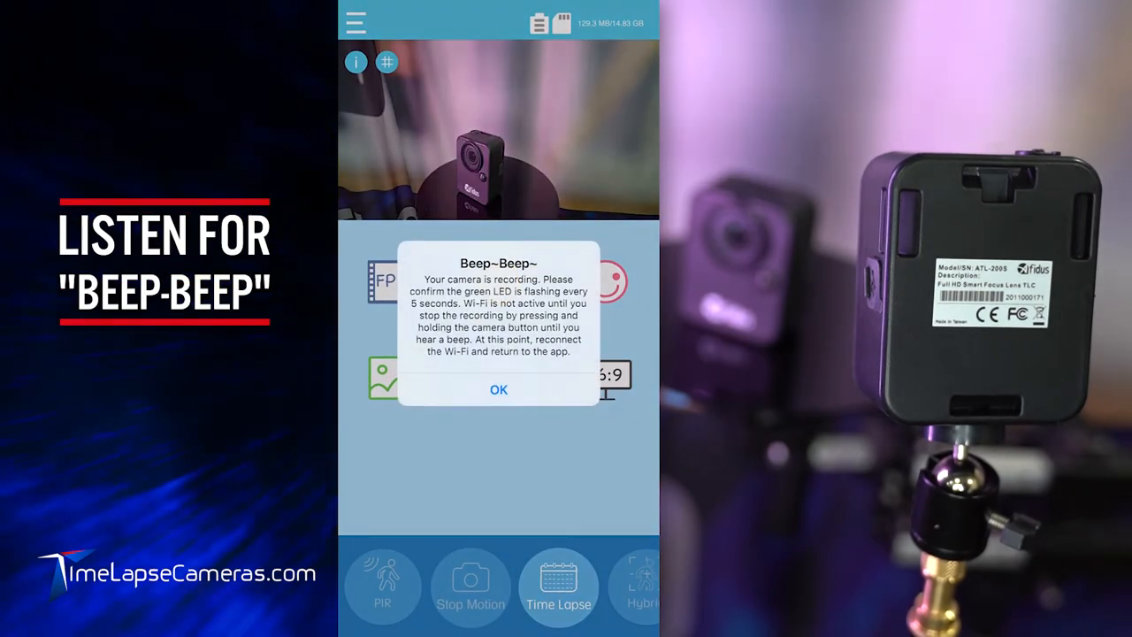
{"action": "left_click", "coordinate": [499, 389]}
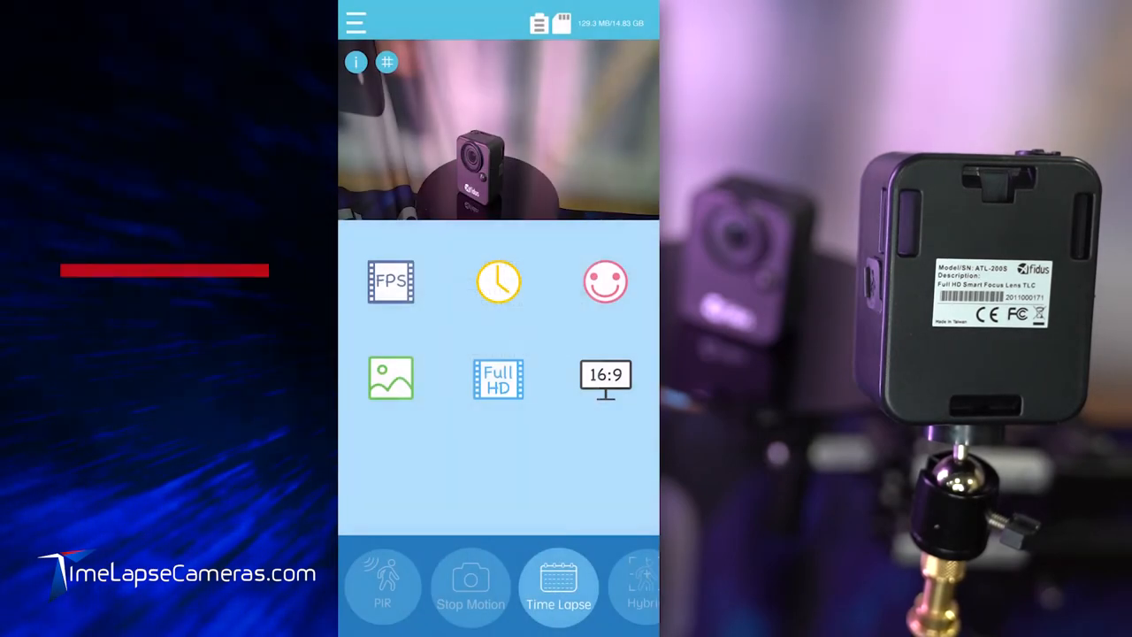